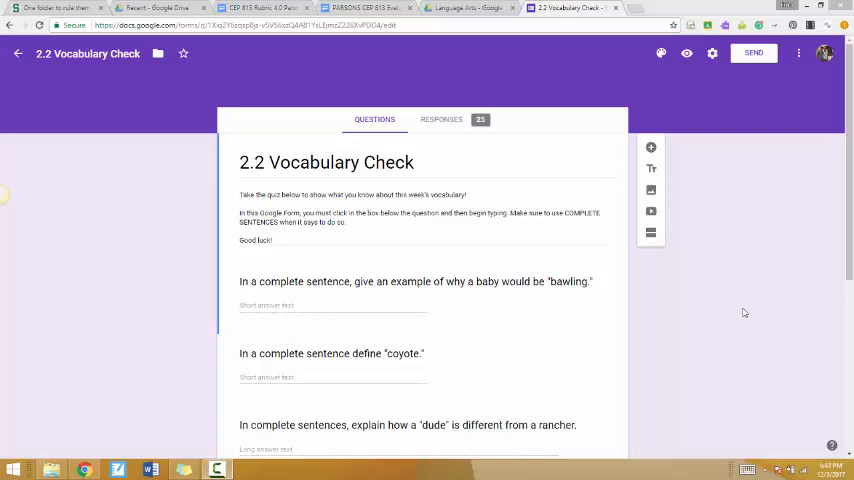
Step: Scroll through the form's questions, then glance at the summary of the 25 responses
scroll("down", 3)
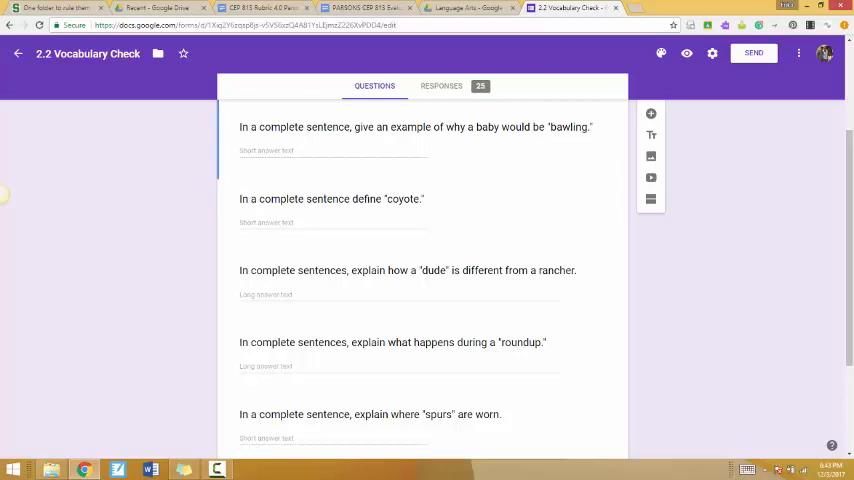
scroll("up", 3)
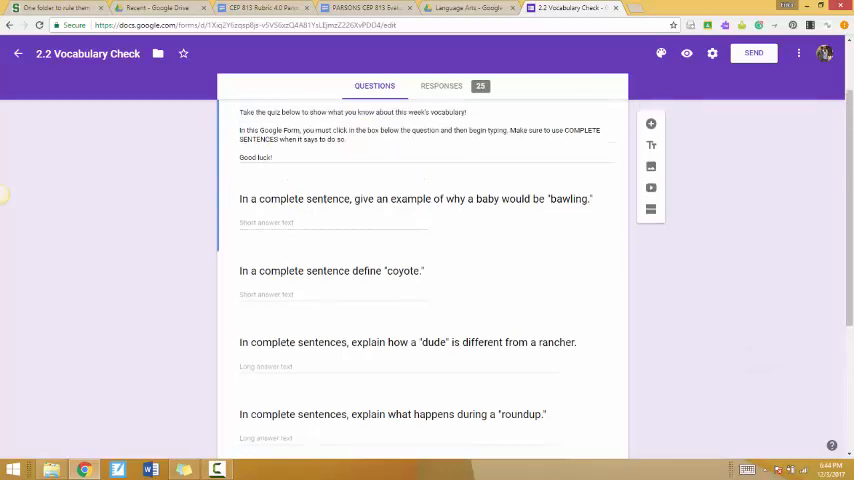
scroll("up", 3)
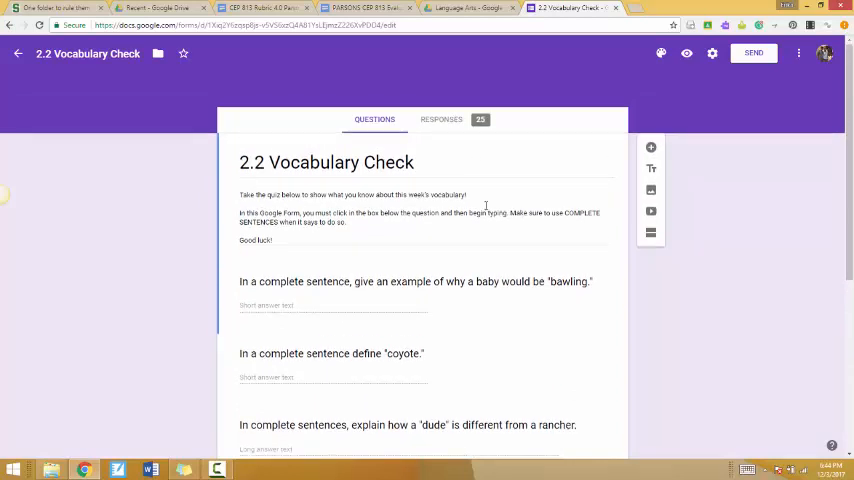
mouse_move(367, 254)
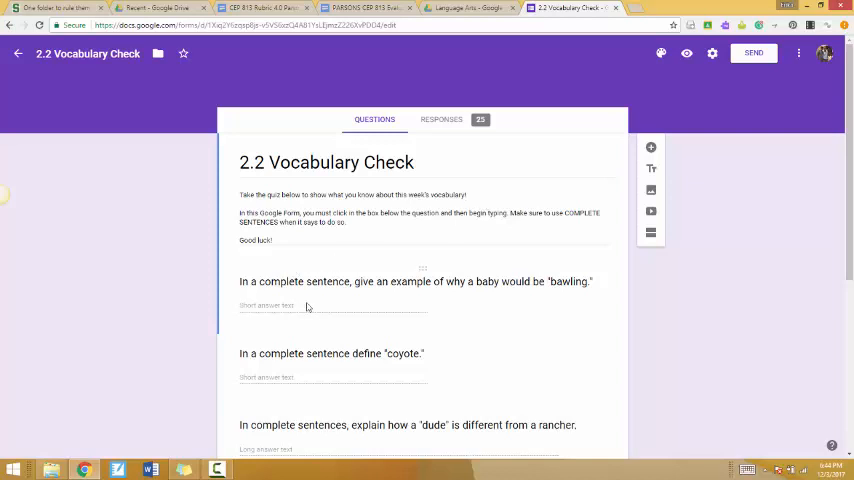
mouse_move(488, 294)
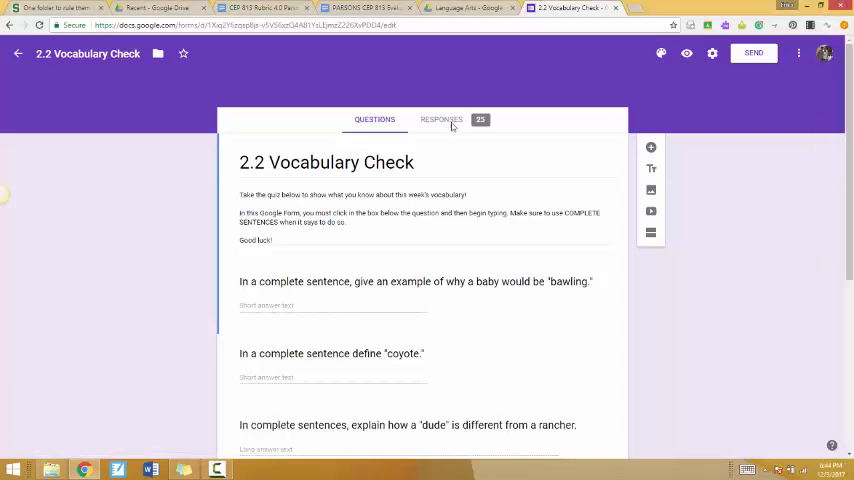
left_click(441, 119)
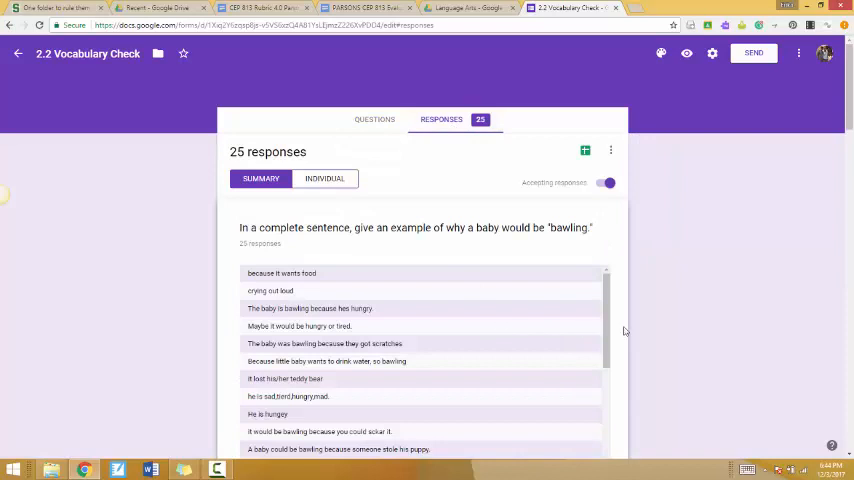
mouse_move(600, 306)
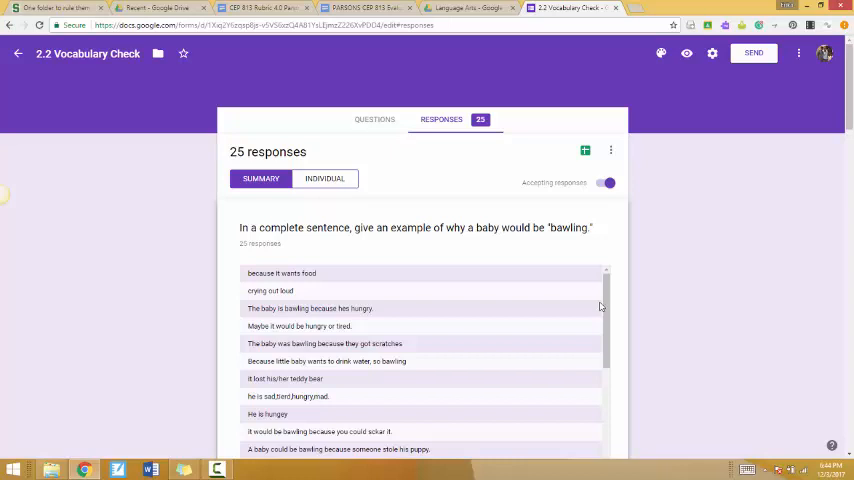
Step: Return to the form's questions and scroll through them again
left_click(374, 119)
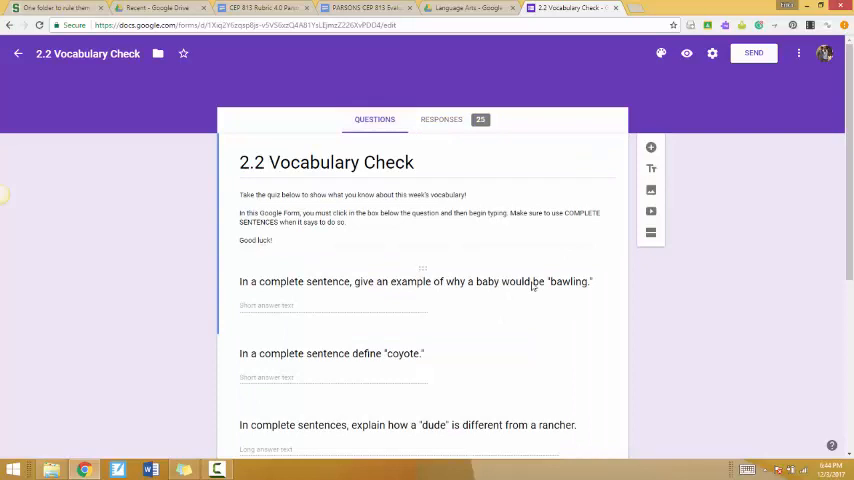
scroll("down", 3)
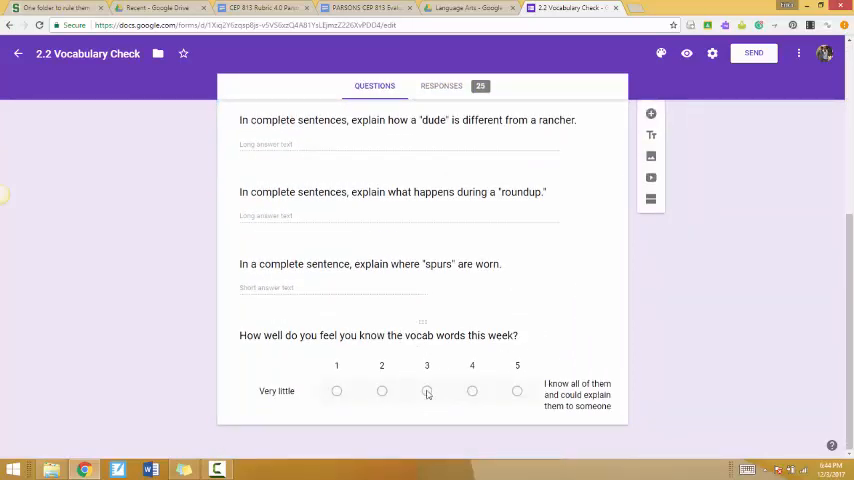
mouse_move(582, 352)
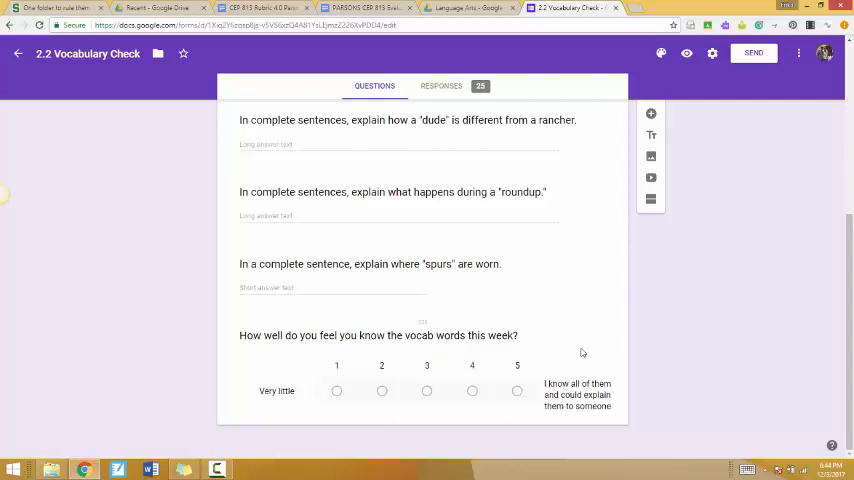
scroll("down", 3)
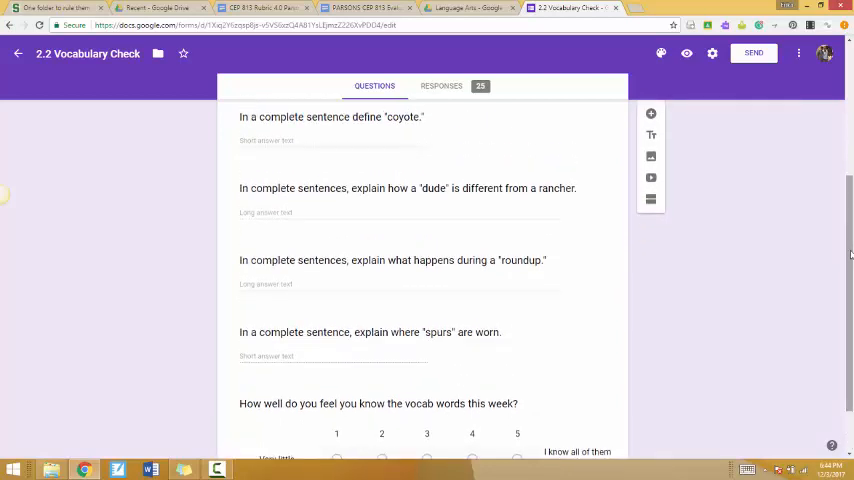
mouse_move(438, 46)
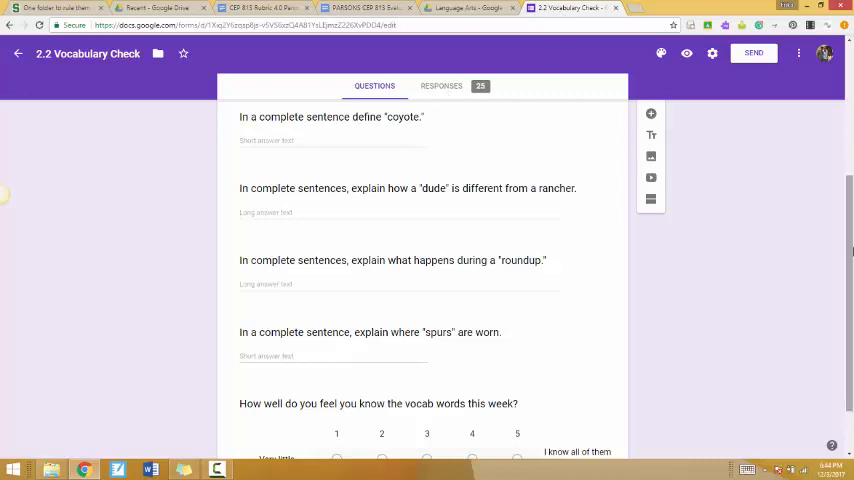
scroll("up", 3)
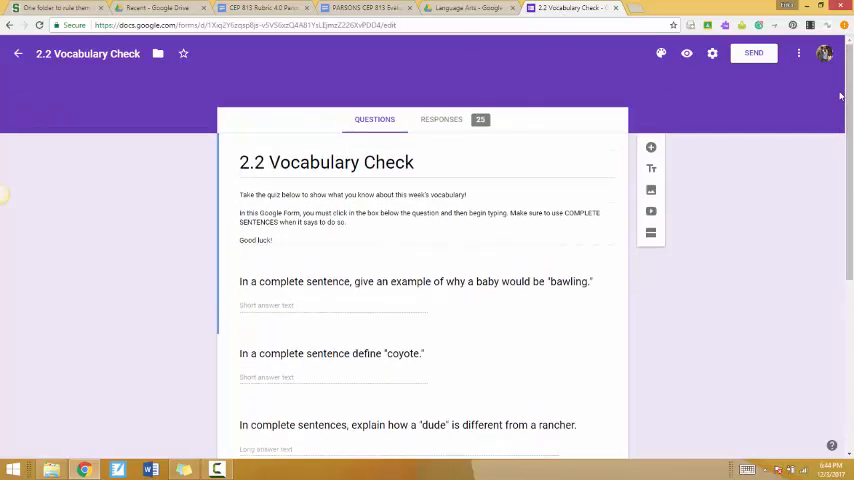
mouse_move(798, 291)
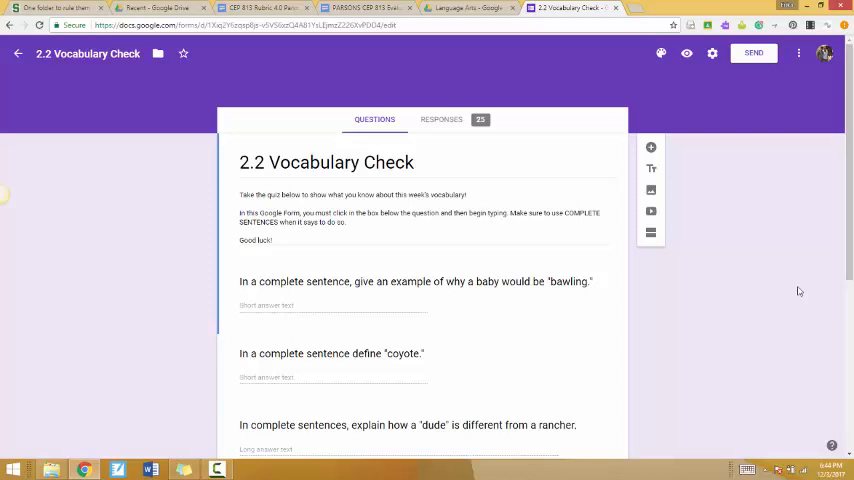
mouse_move(441, 119)
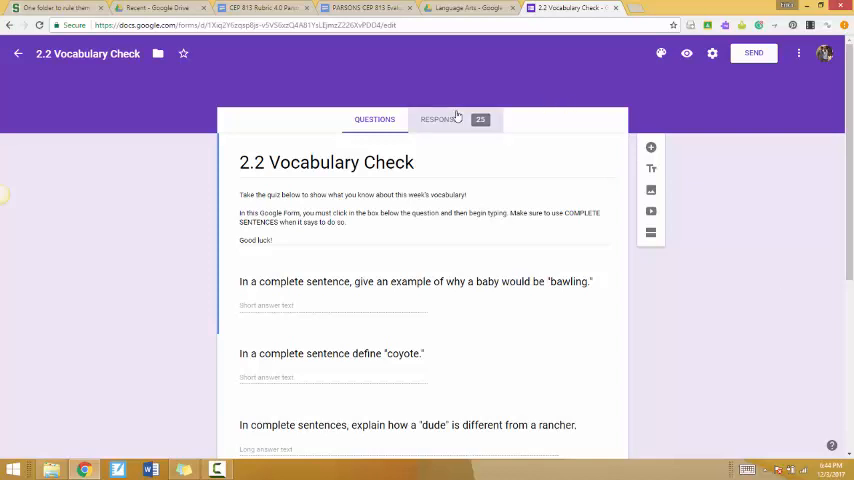
Step: Reopen the responses summary and read the 25 answers to the 'bawling' question
left_click(441, 119)
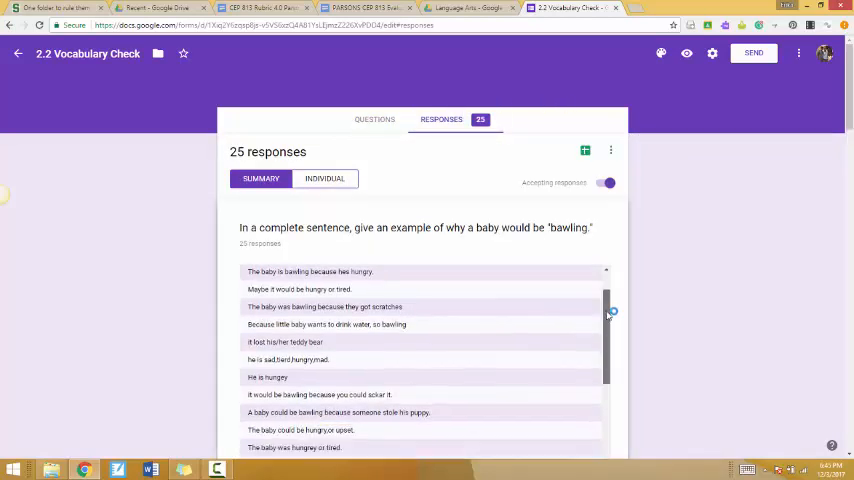
scroll("down", 3)
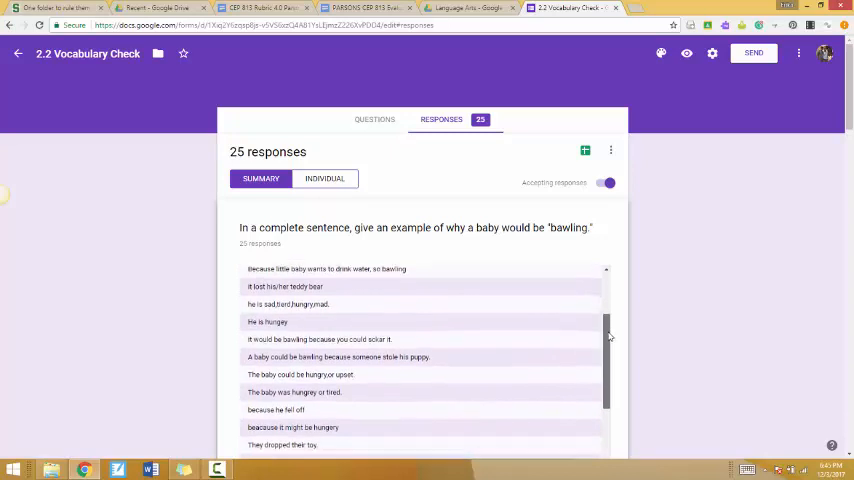
scroll("up", 3)
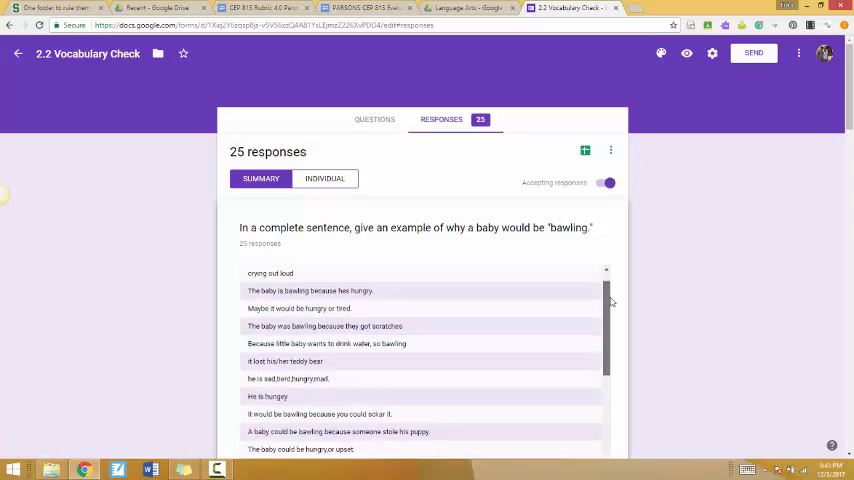
scroll("down", 3)
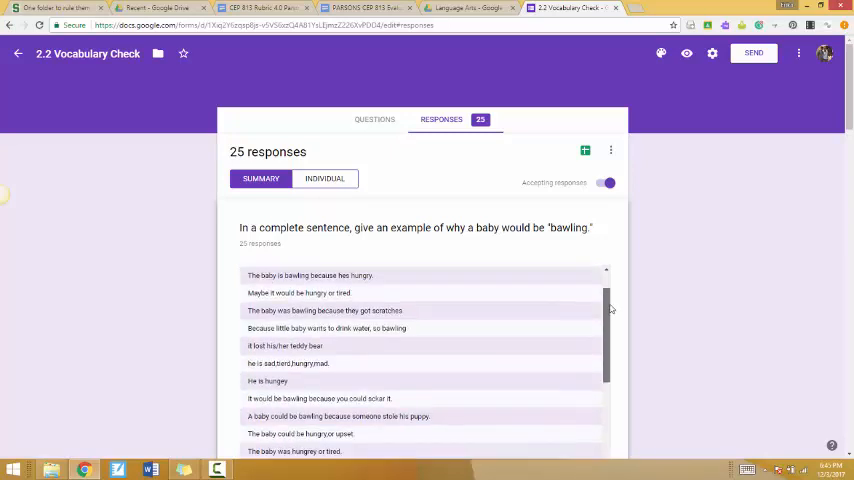
scroll("down", 3)
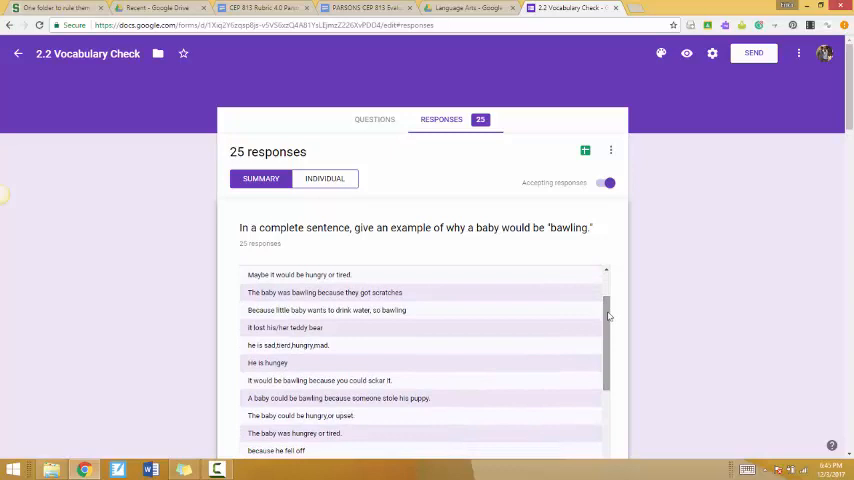
mouse_move(653, 331)
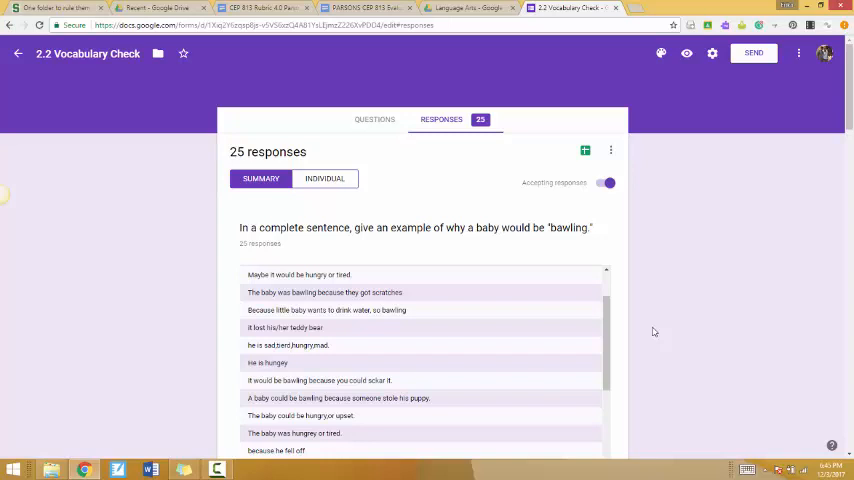
scroll("down", 3)
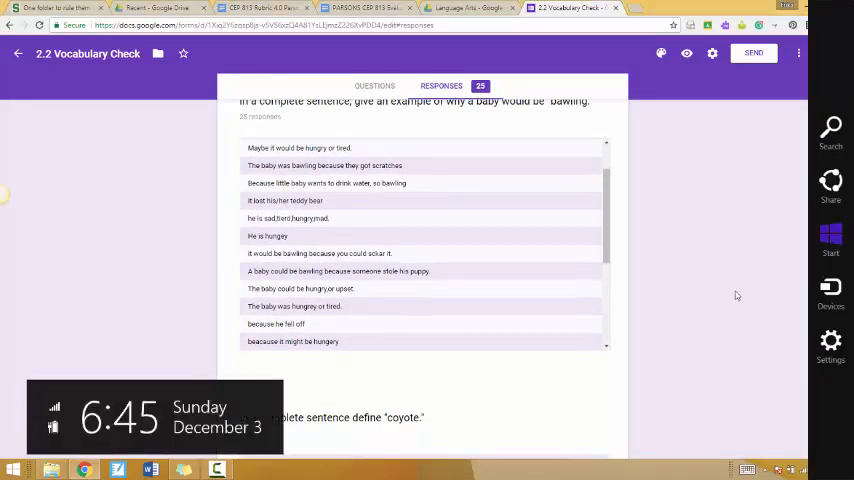
scroll("down", 3)
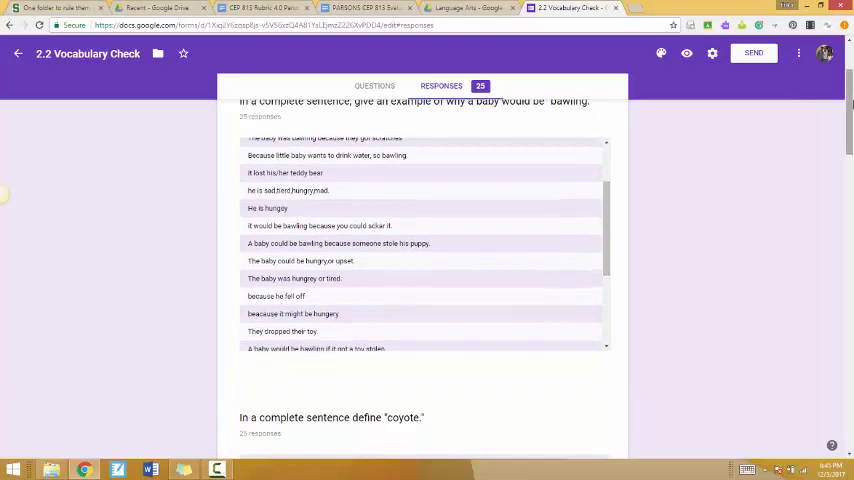
scroll("down", 3)
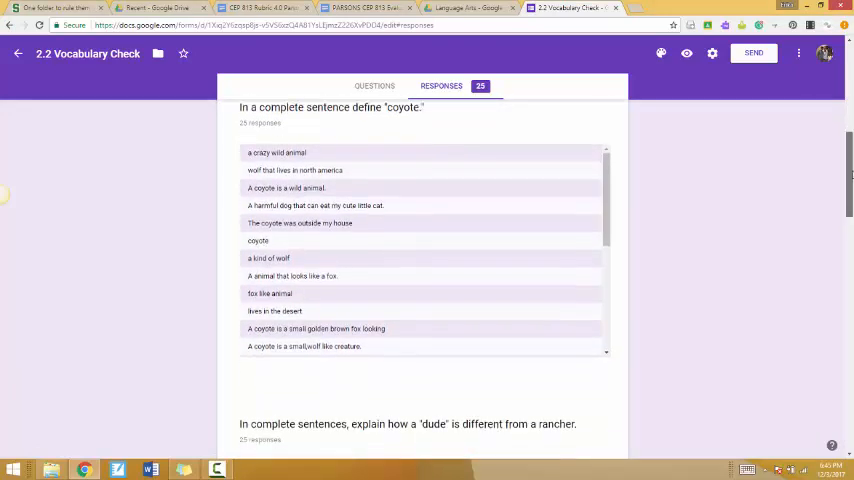
scroll("down", 3)
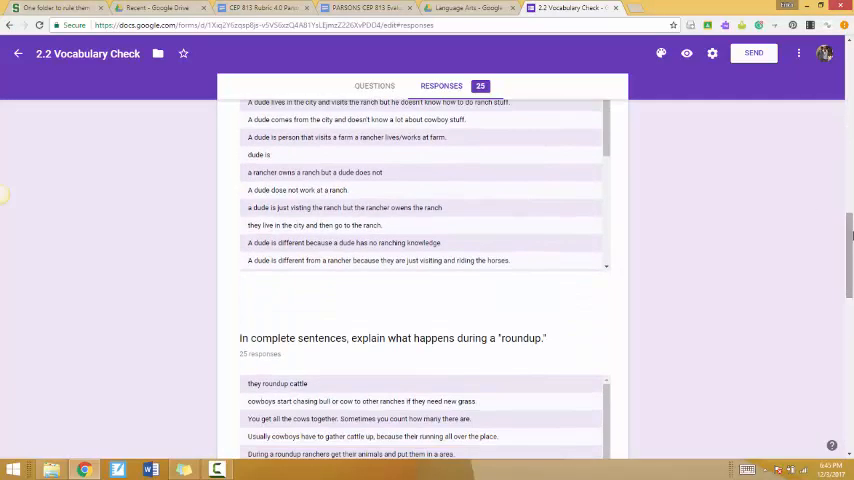
scroll("up", 3)
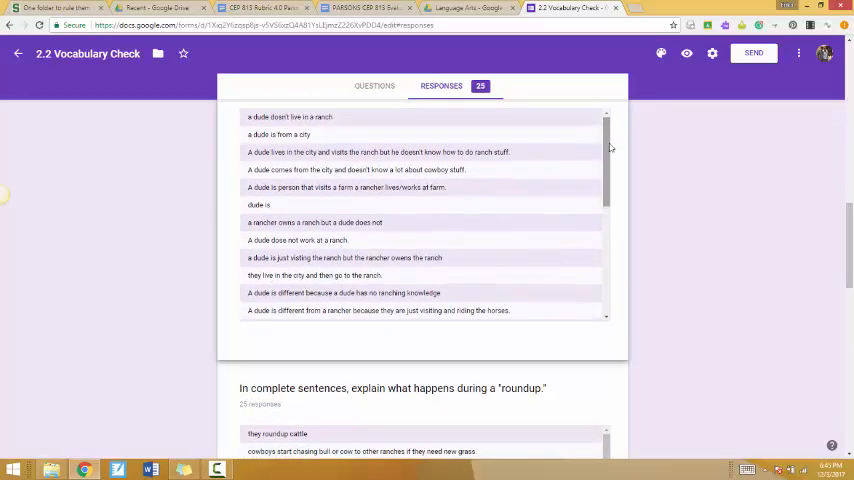
mouse_move(581, 150)
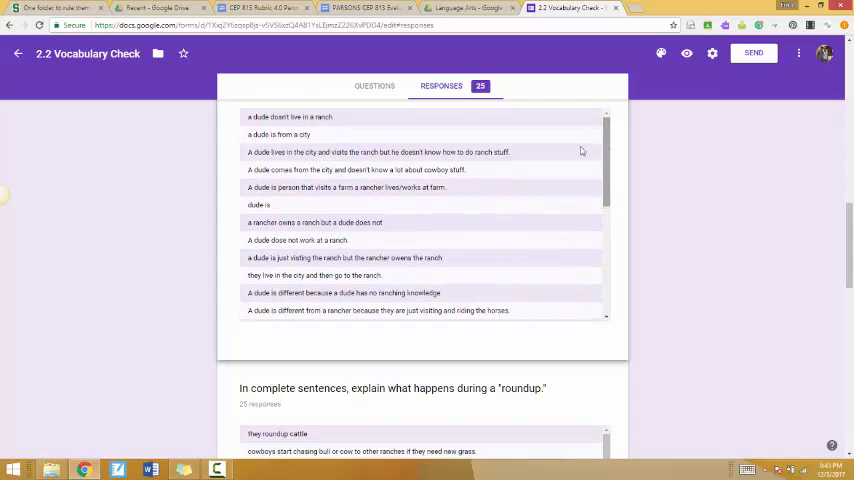
mouse_move(290, 234)
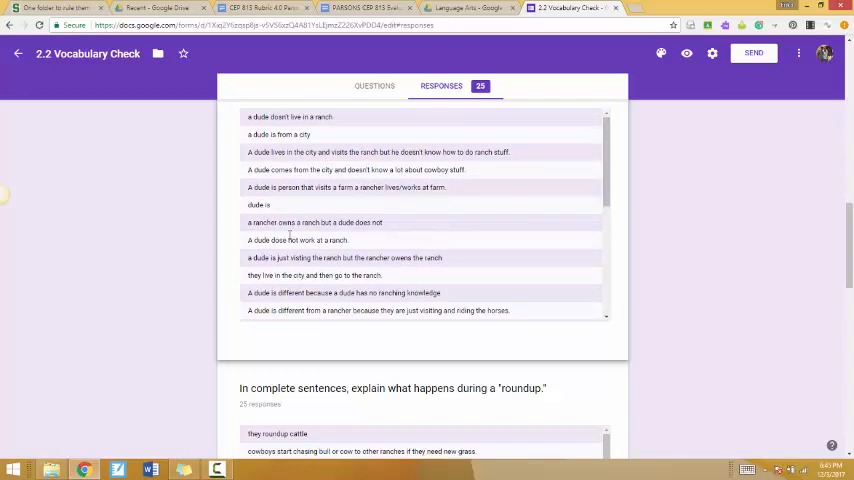
mouse_move(445, 253)
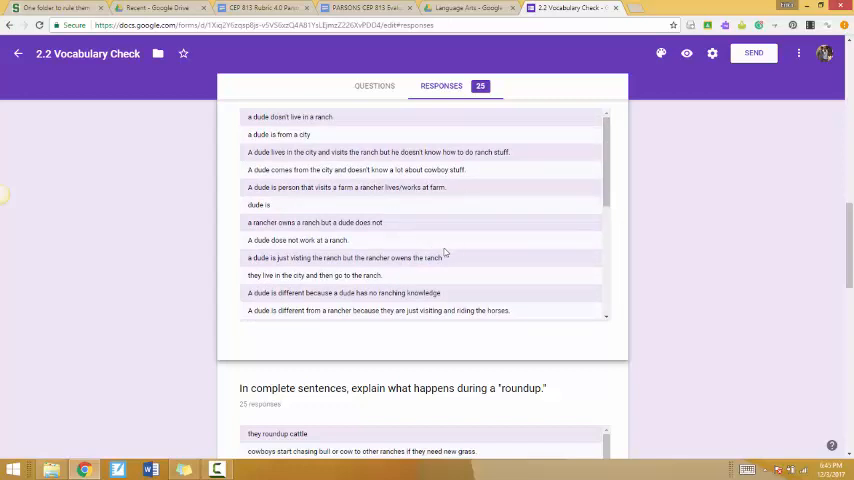